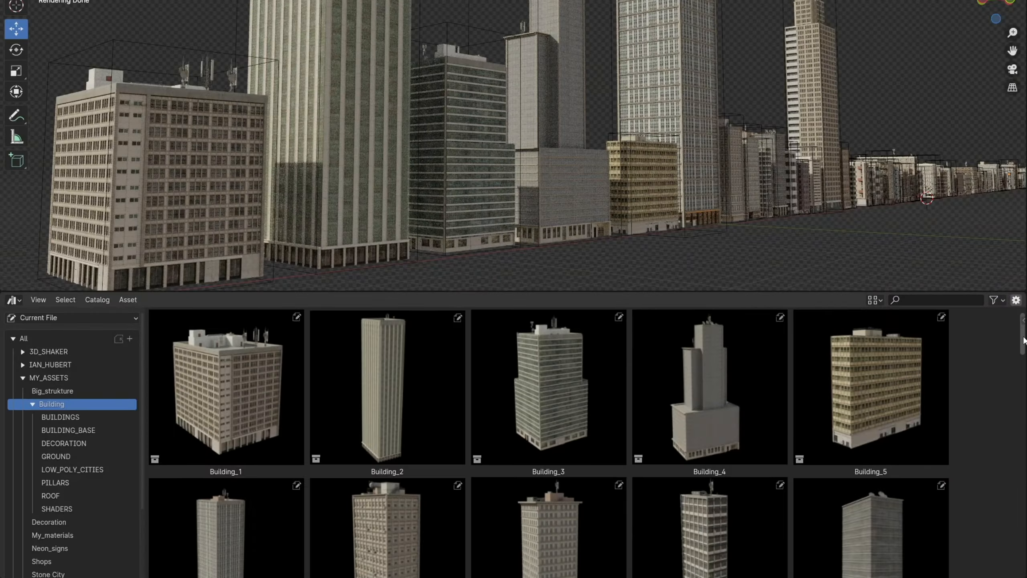
Scroll the Asset Browser toward Facade_decoration_1_big_stairs for placement on the facade
{"action": "scroll", "scroll_direction": "down", "scroll_amount": 3}
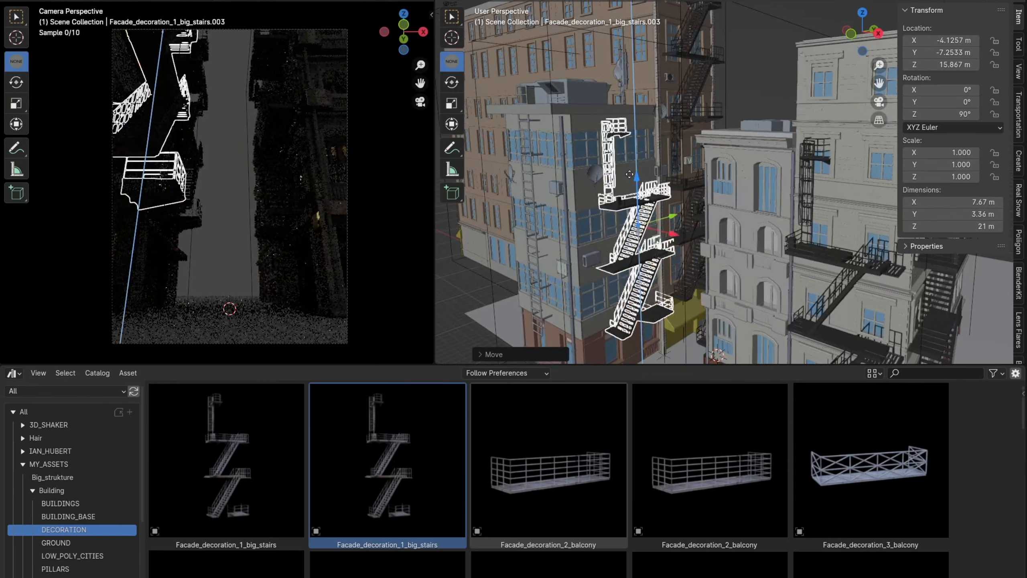
{"action": "left_click", "coordinate": [60, 503]}
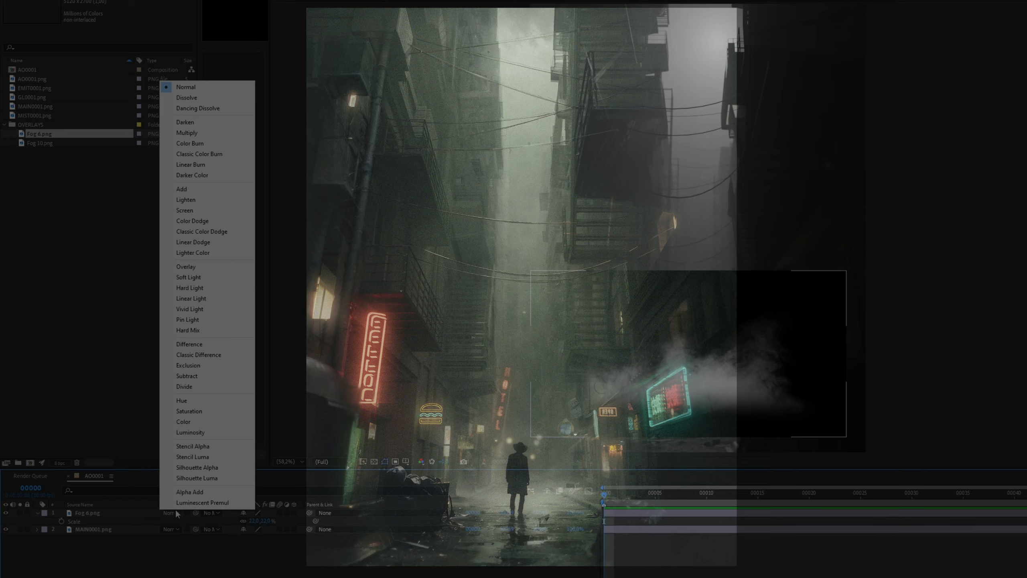
Set Fog 6.png to Screen blending and scroll through the neon sign assets
{"action": "left_click", "coordinate": [184, 210]}
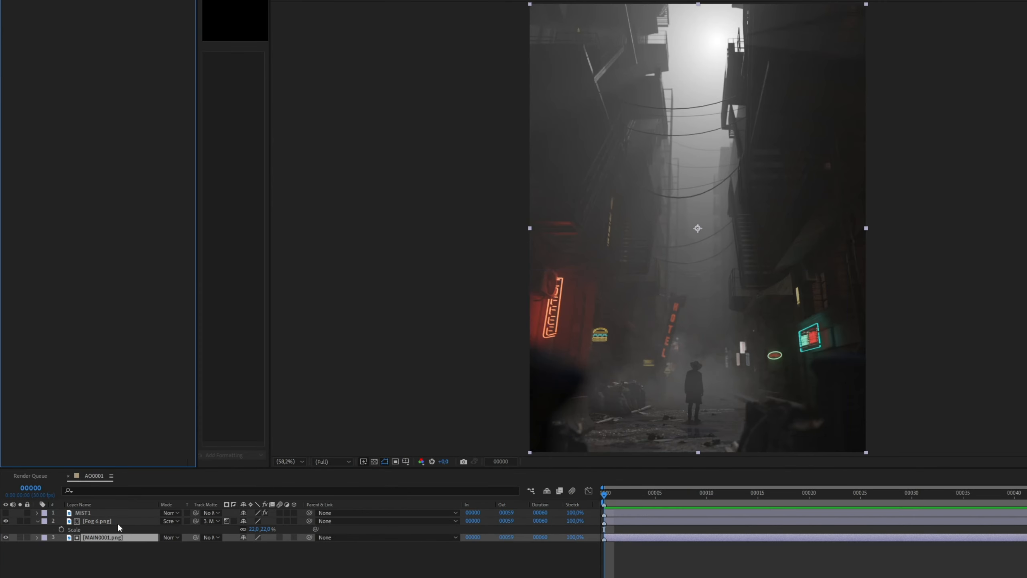
{"action": "left_click", "coordinate": [92, 512]}
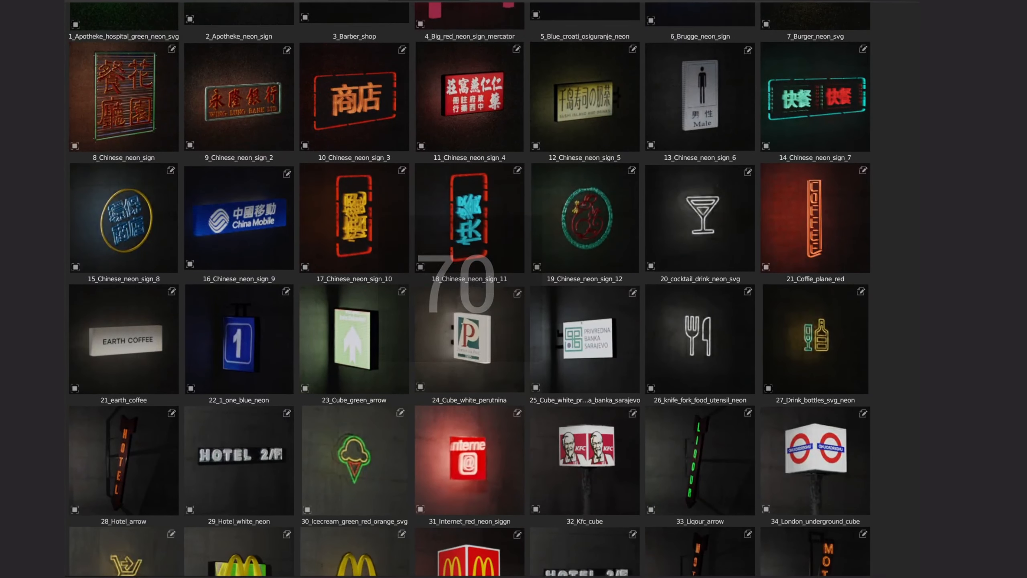
{"action": "scroll", "scroll_direction": "down", "scroll_amount": 3}
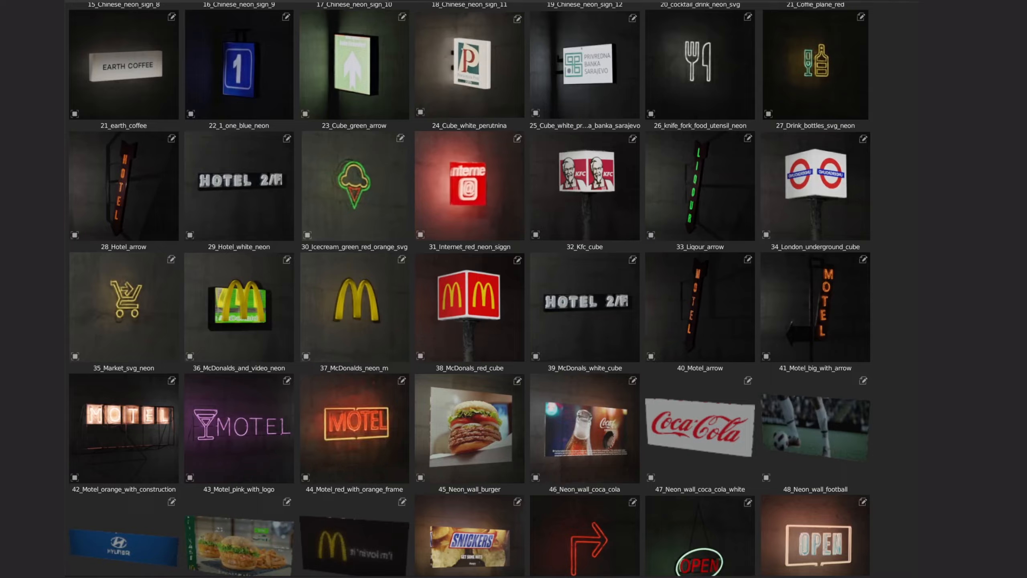